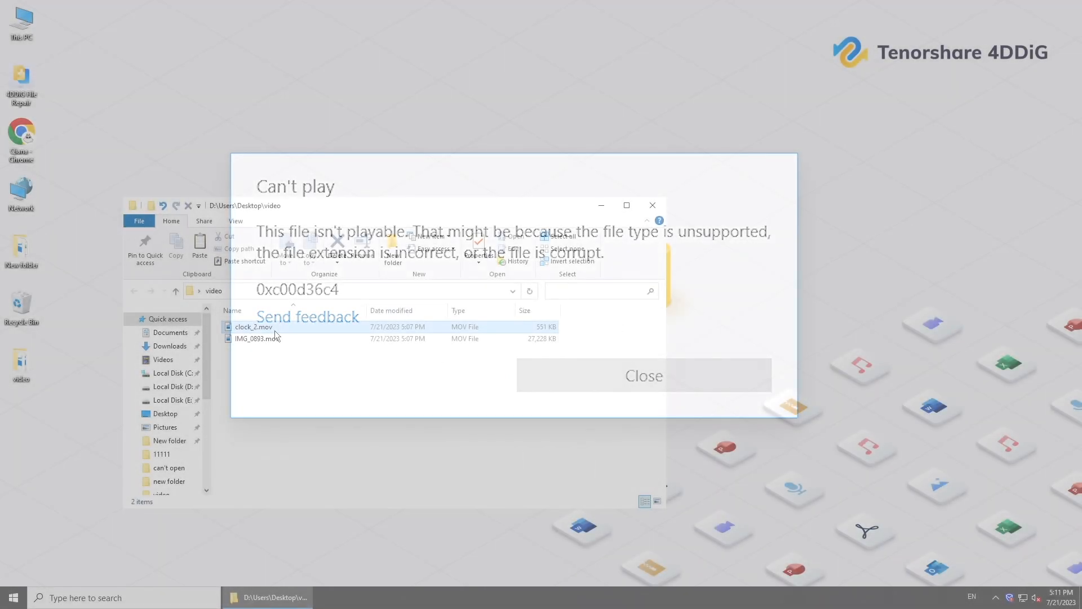
Step: Attempt to play clock_2.mov and hit the QuickTime Error -2048 'can't be opened' dialog
right_click(253, 327)
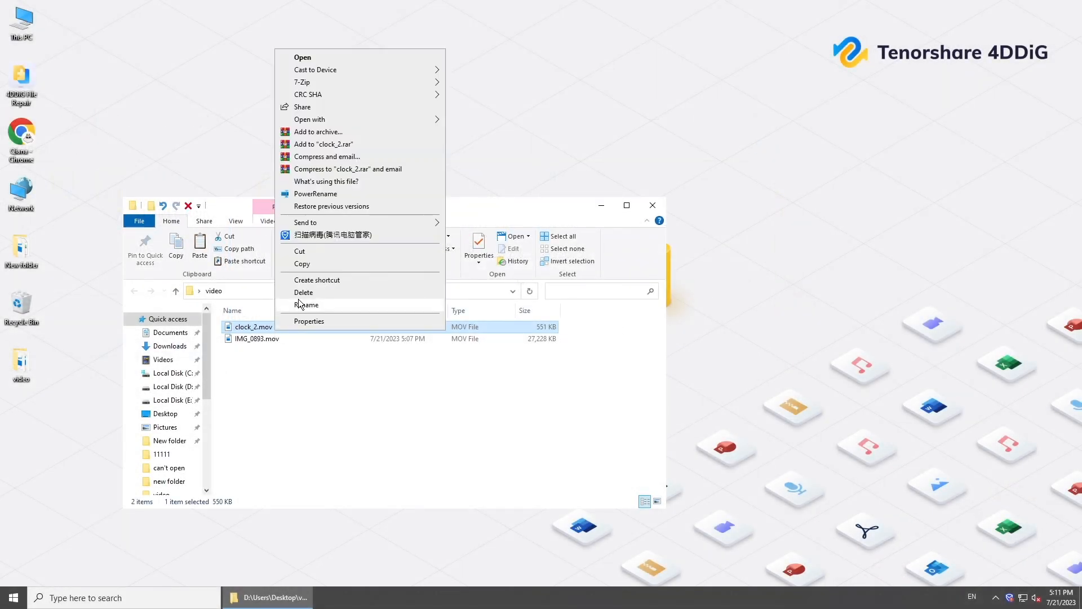
mouse_move(403, 130)
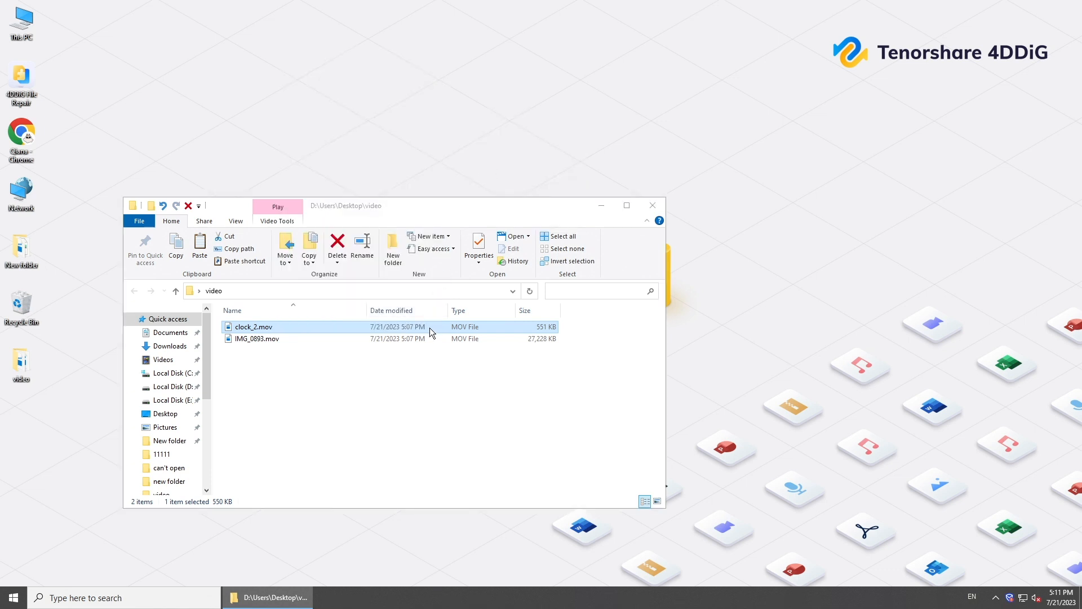
double_click(254, 327)
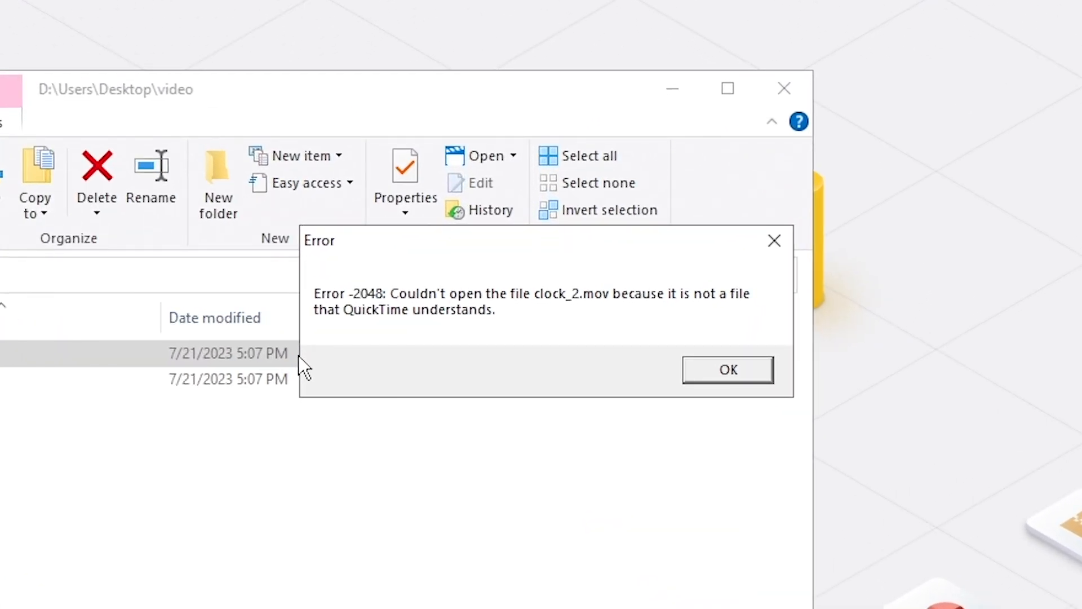
mouse_move(556, 348)
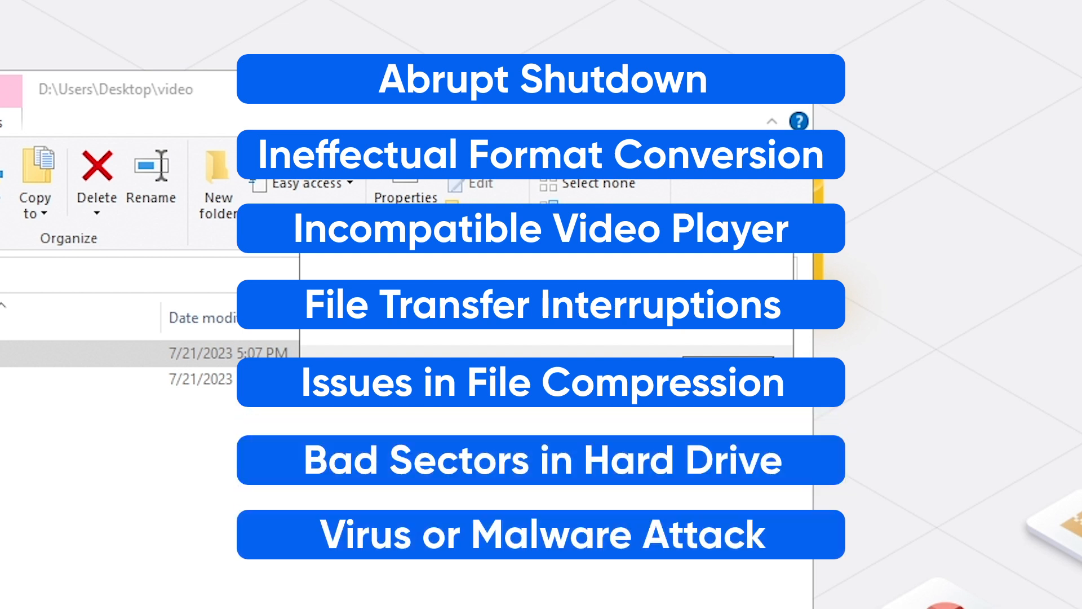
Step: Acknowledge the QuickTime error for clock_2.mov with OK
click(535, 139)
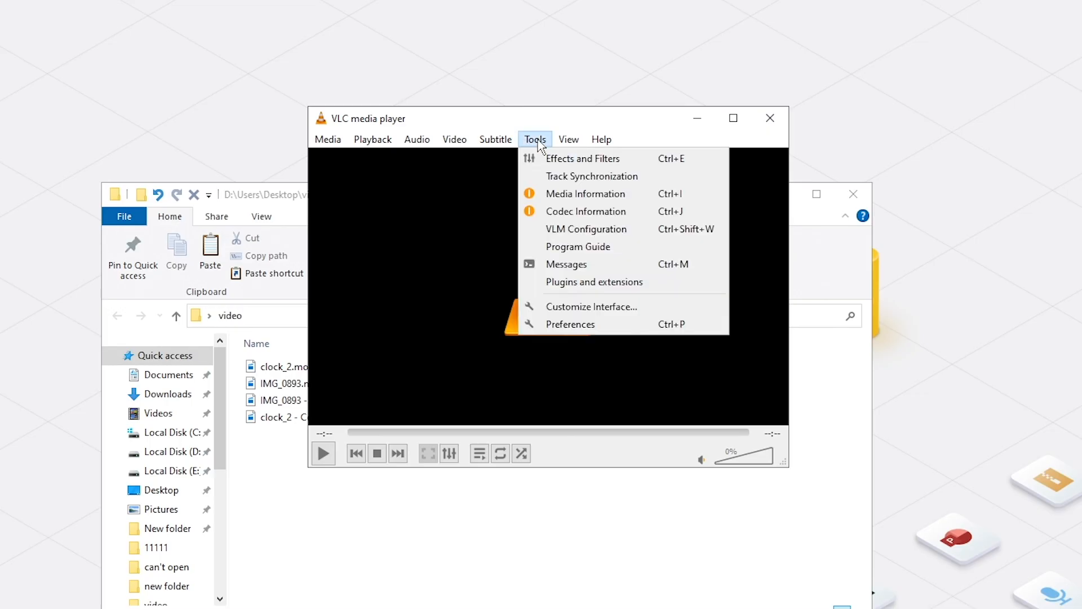
mouse_move(641, 324)
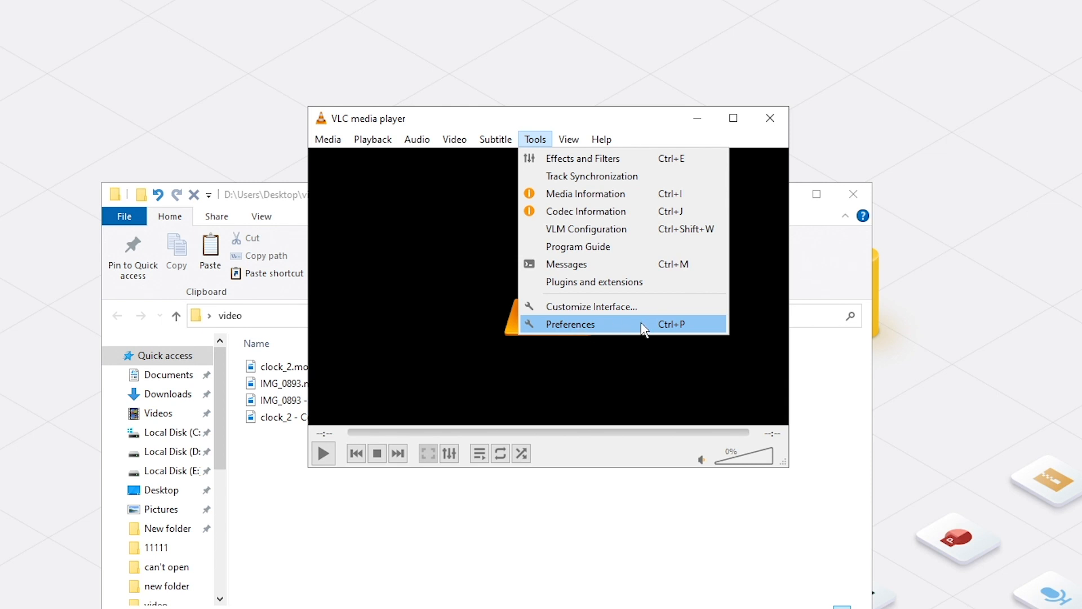
Step: In VLC Input / Codecs preferences, set 'Damaged or incomplete AVI file' to Always fix and save
click(571, 325)
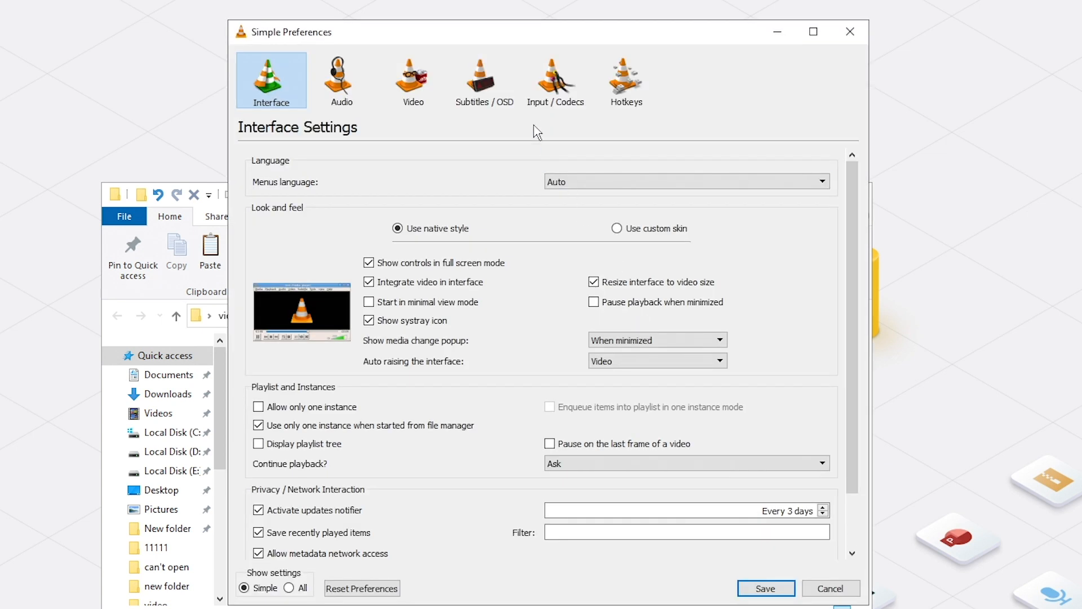
click(556, 80)
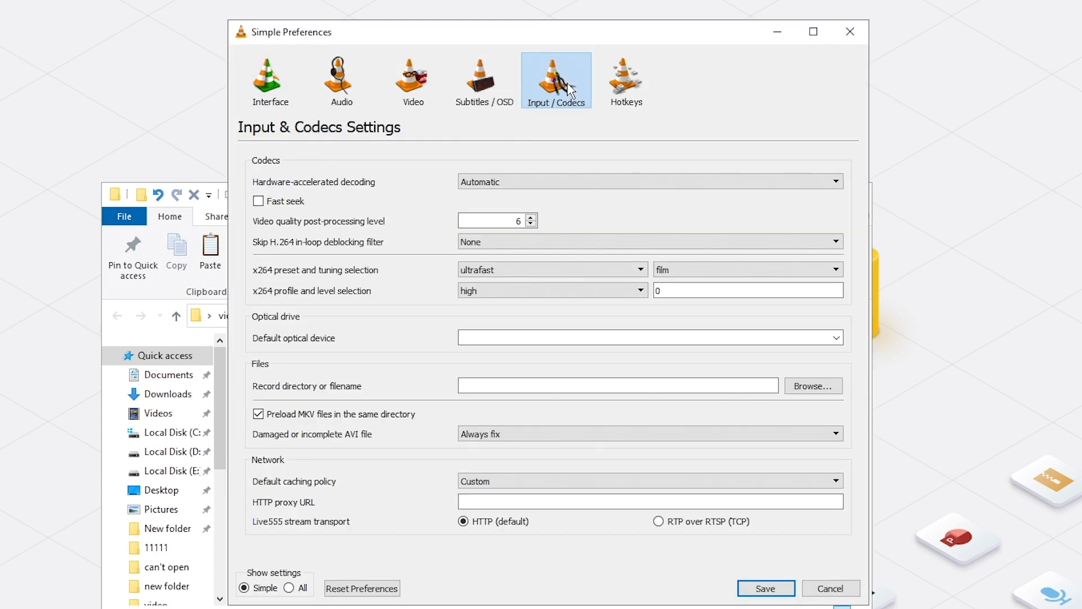
click(835, 433)
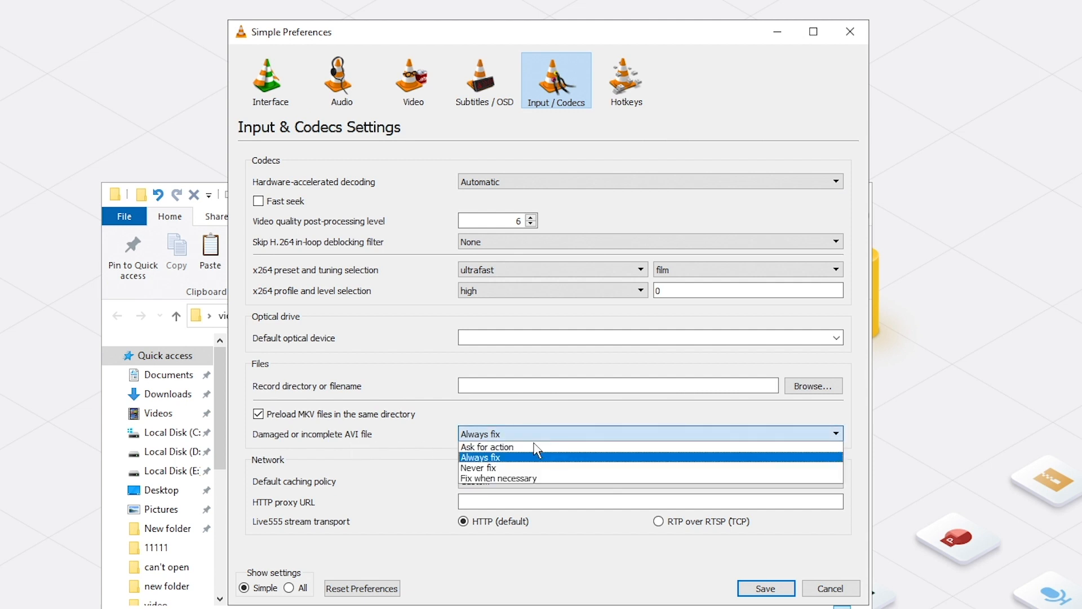
click(479, 456)
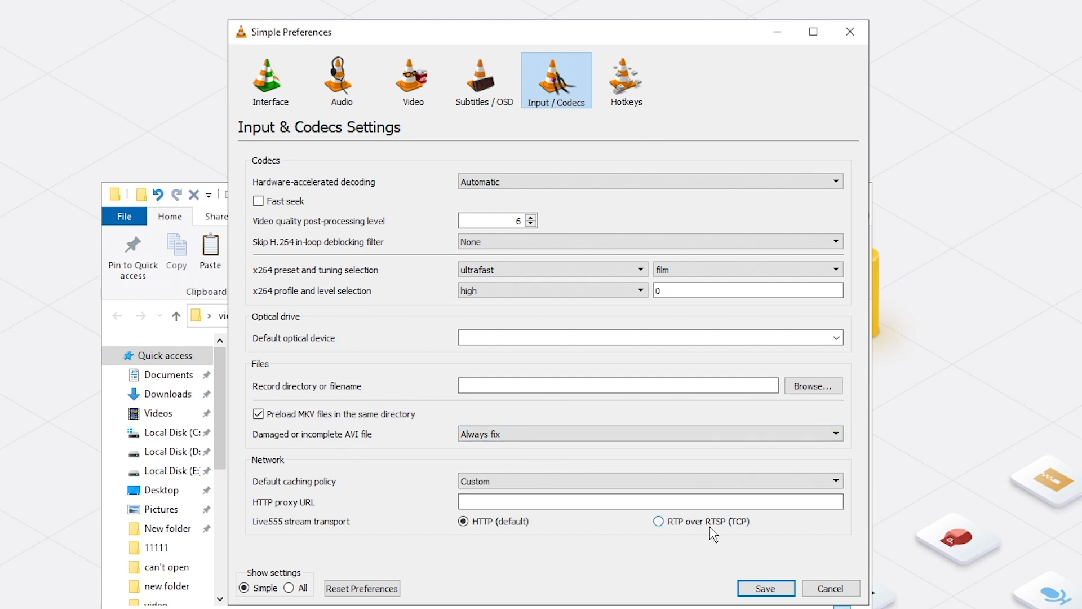
click(831, 588)
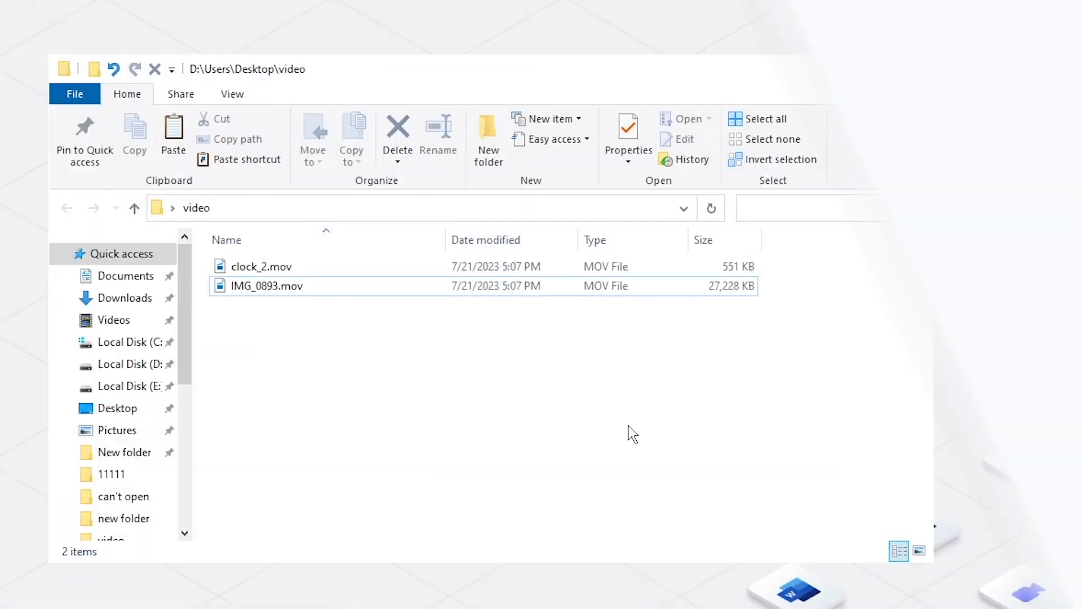
Step: Copy both MOV videos and rename the copies to IMG_0893 - Copy.avi and clock_2 - Copy.avi
key(ctrl+a)
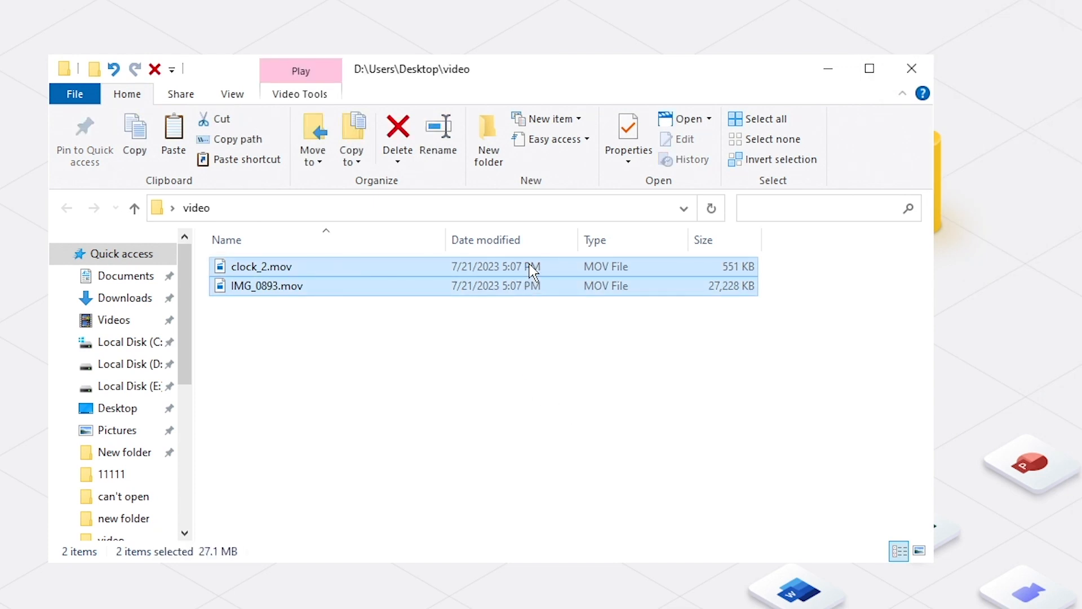
key(ctrl+v)
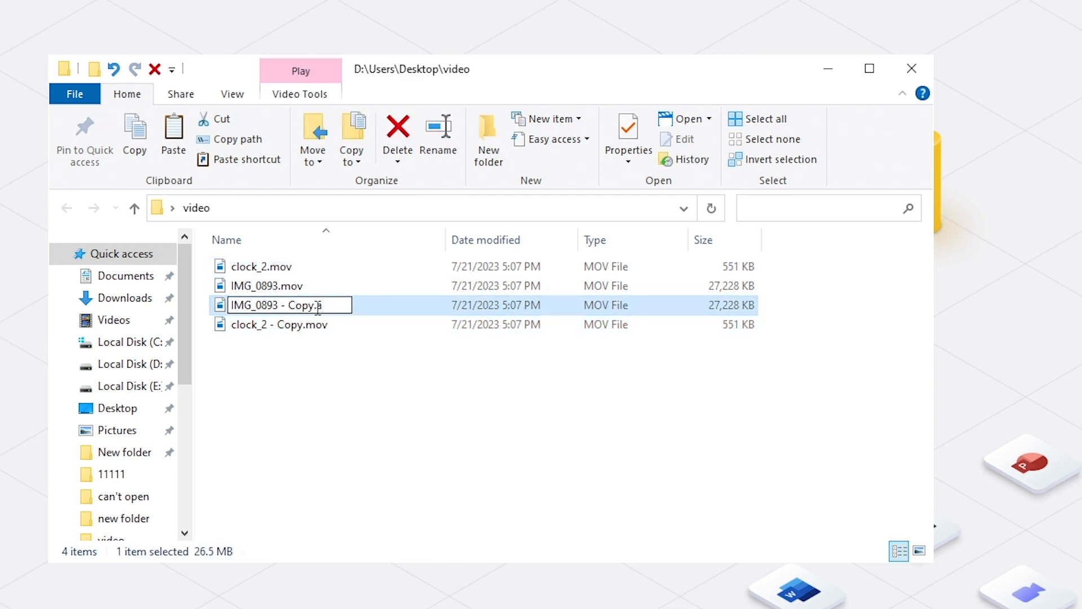
key(Return)
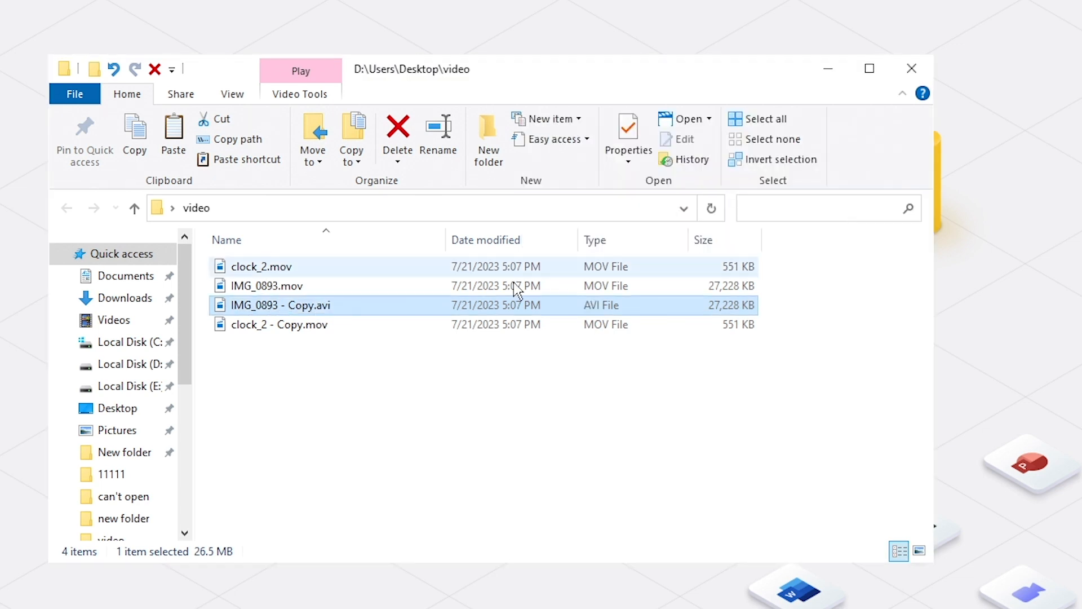
click(279, 325)
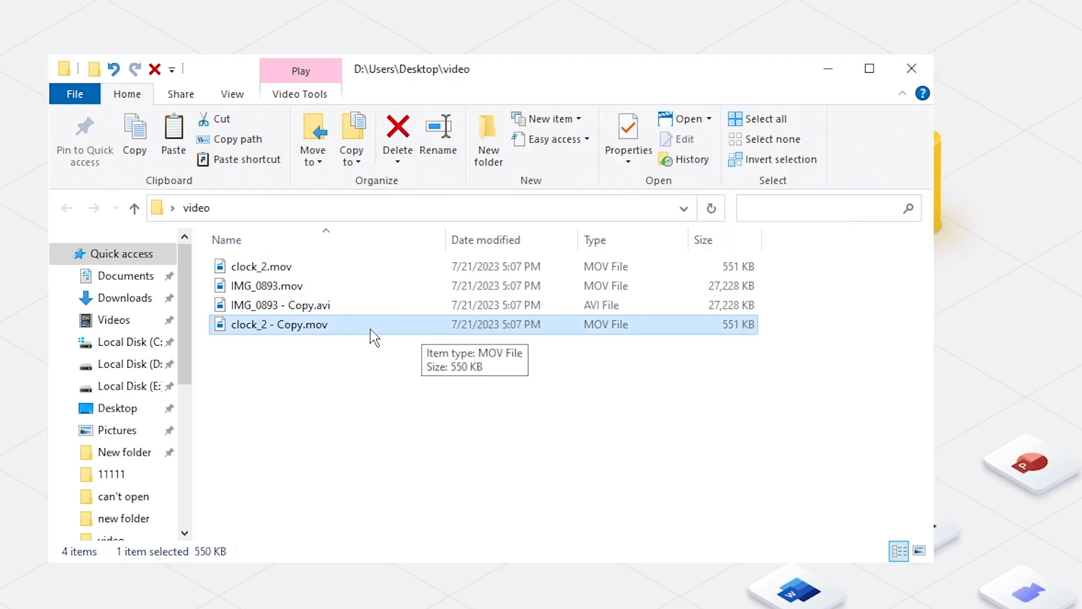
double_click(279, 325)
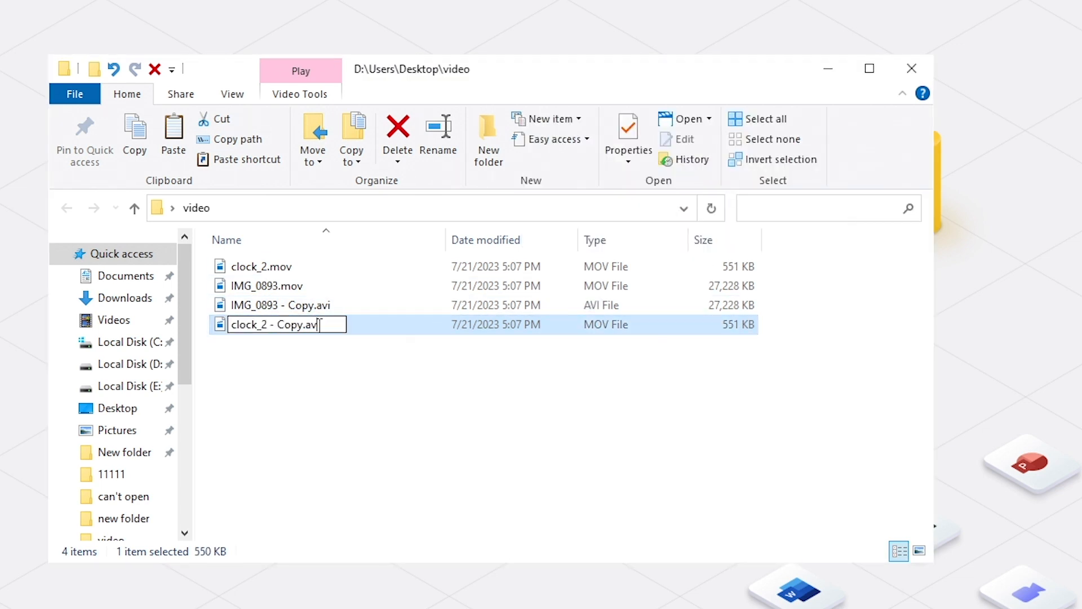
key(Return)
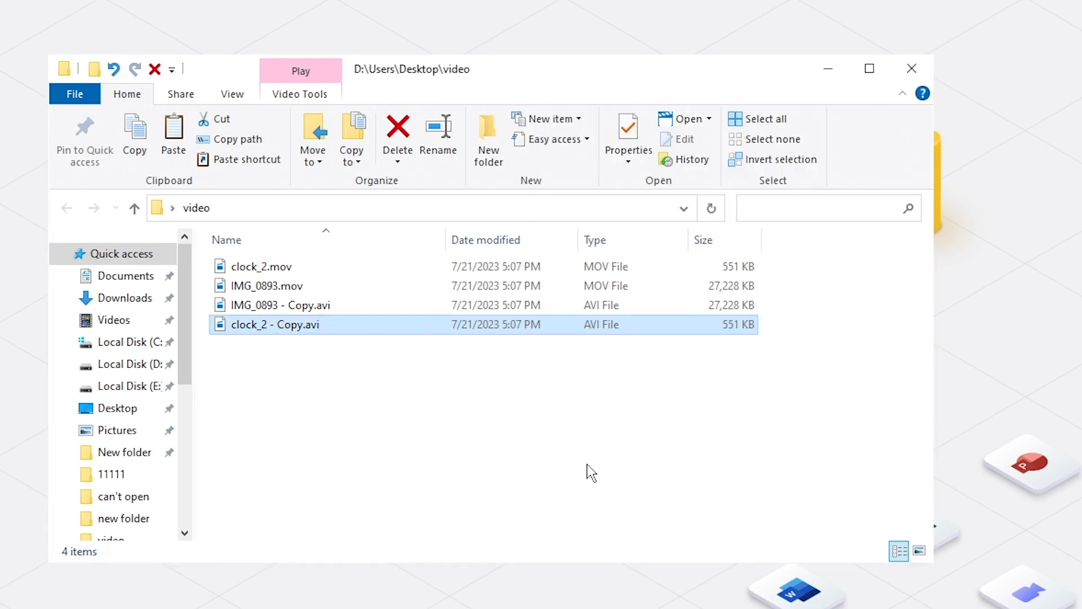
Step: Play IMG_0893 - Copy.avi via Open with > VLC media player
right_click(260, 349)
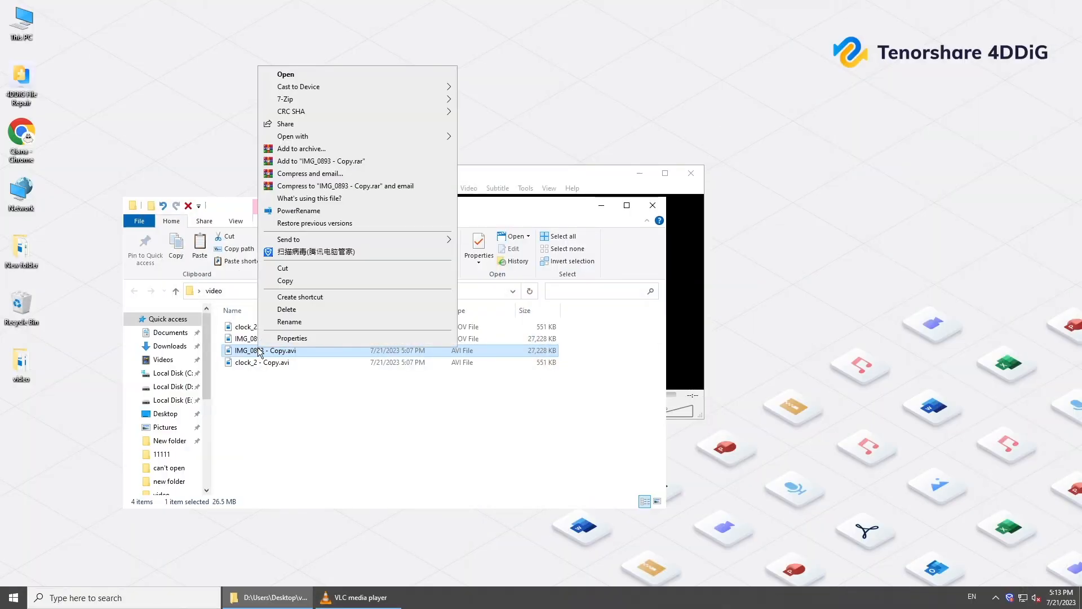
click(292, 137)
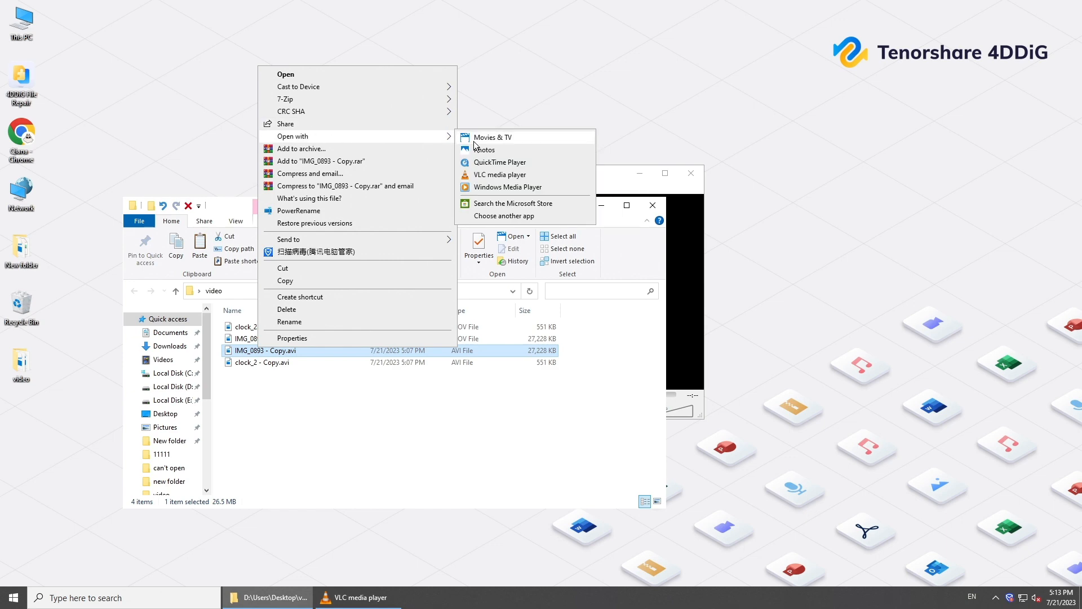
click(500, 173)
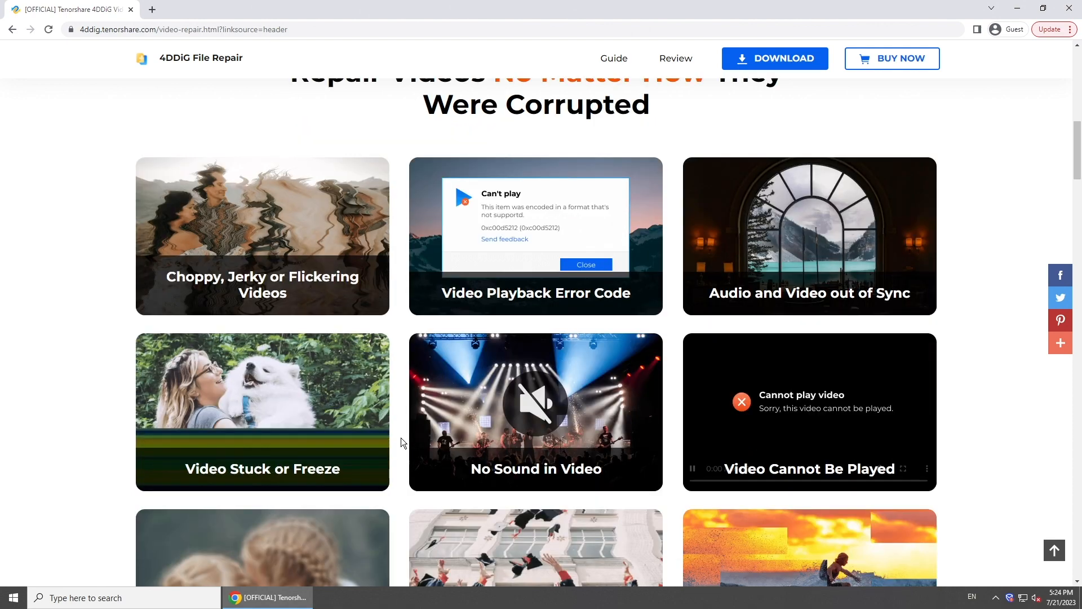
Step: Scroll through the 4DDiG Video Repair page's corrupted-video problems and toggle full screen
scroll(down, 3)
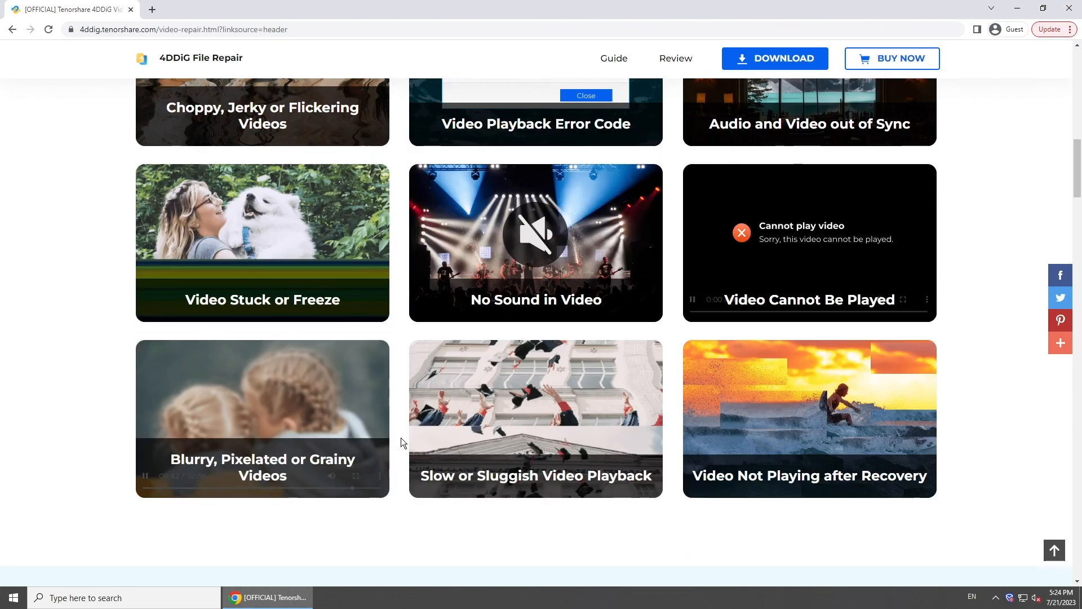
scroll(up, 3)
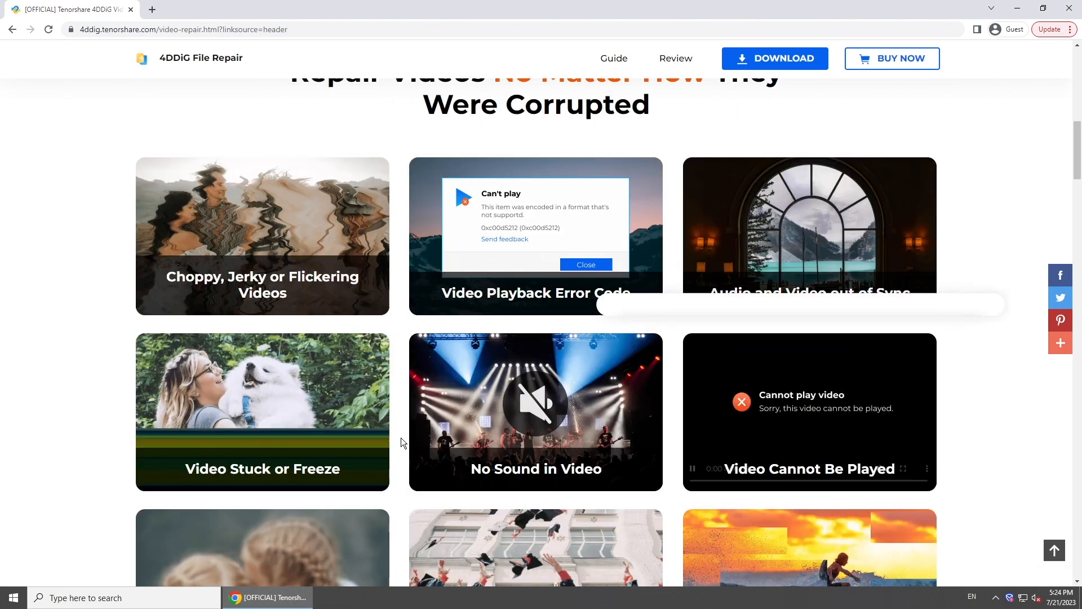
scroll(up, 3)
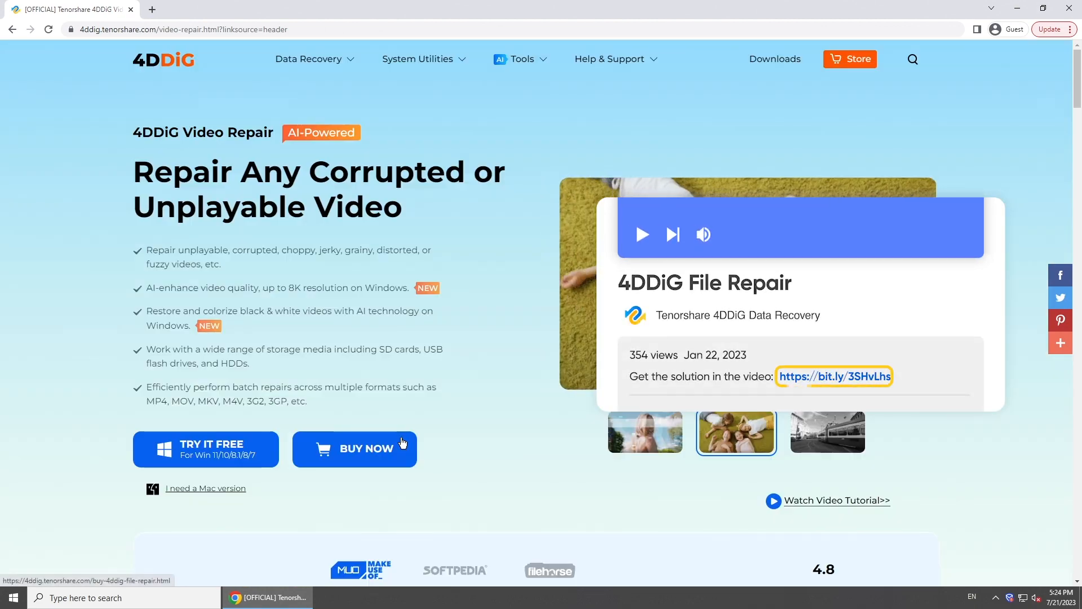
key(f11)
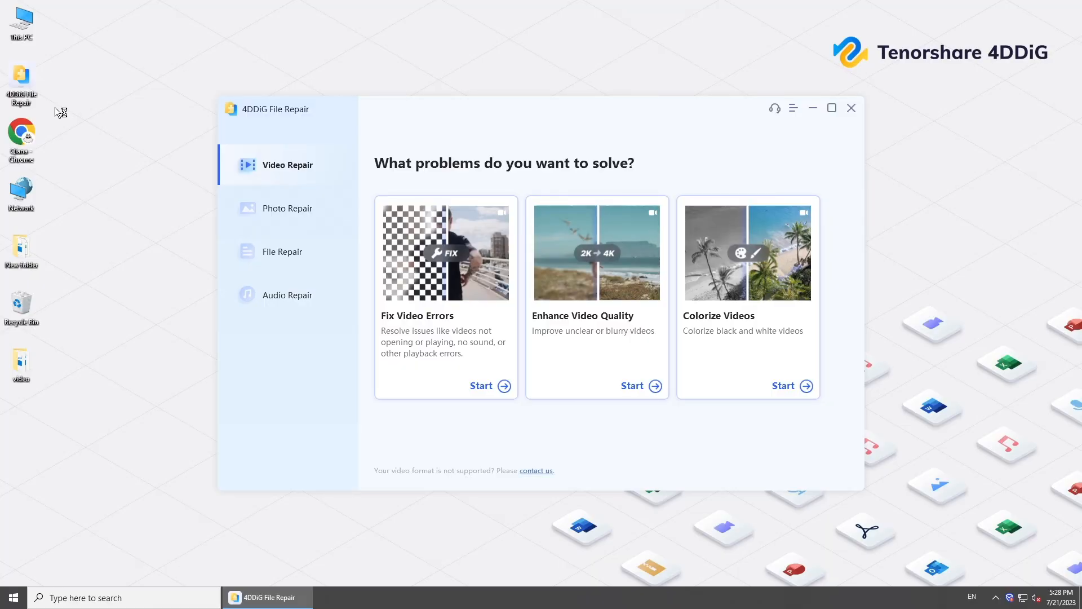
mouse_move(289, 171)
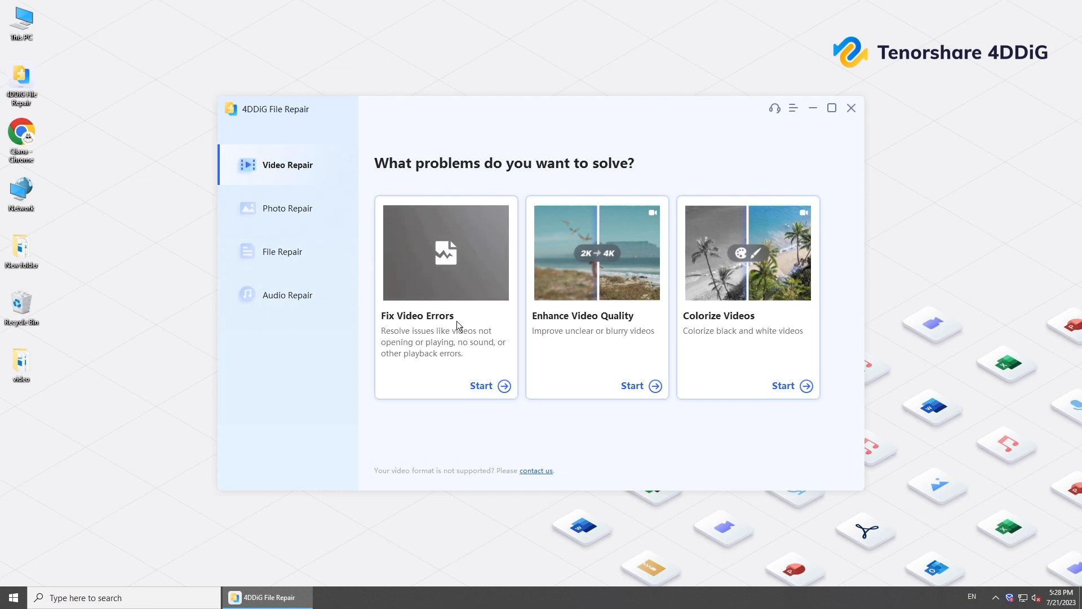
Step: Choose Fix Video Errors, add clock_2.mov and IMG_0893.mov, and start the repair
click(481, 386)
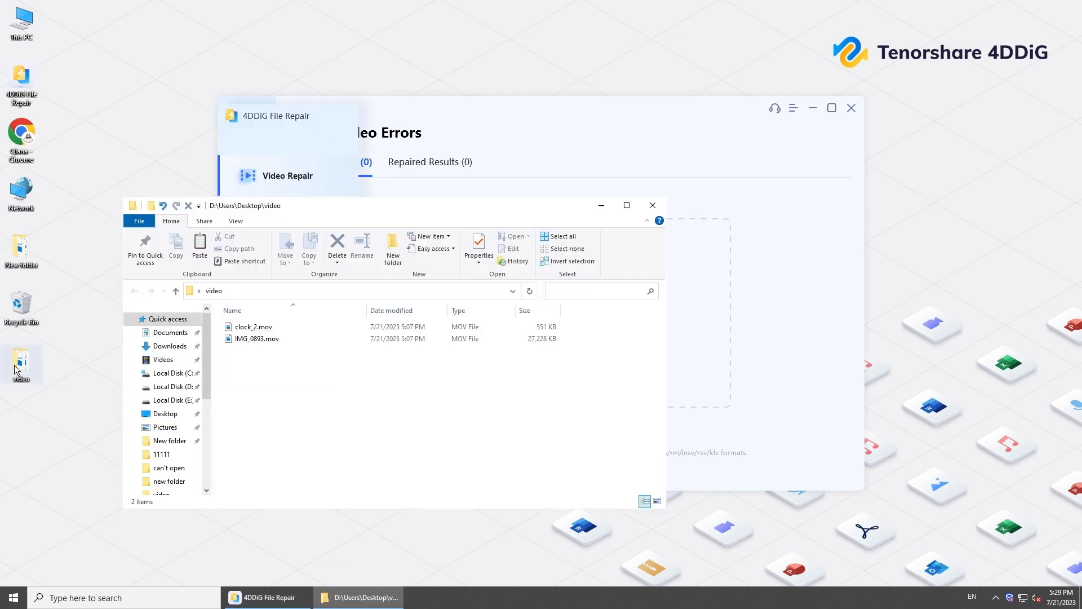
click(254, 327)
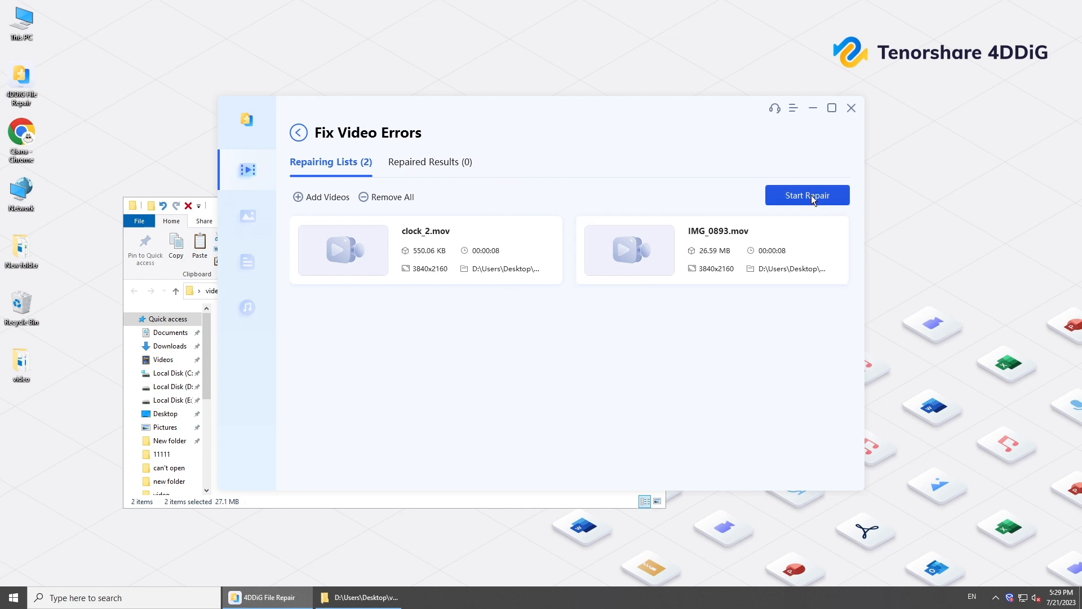
click(808, 195)
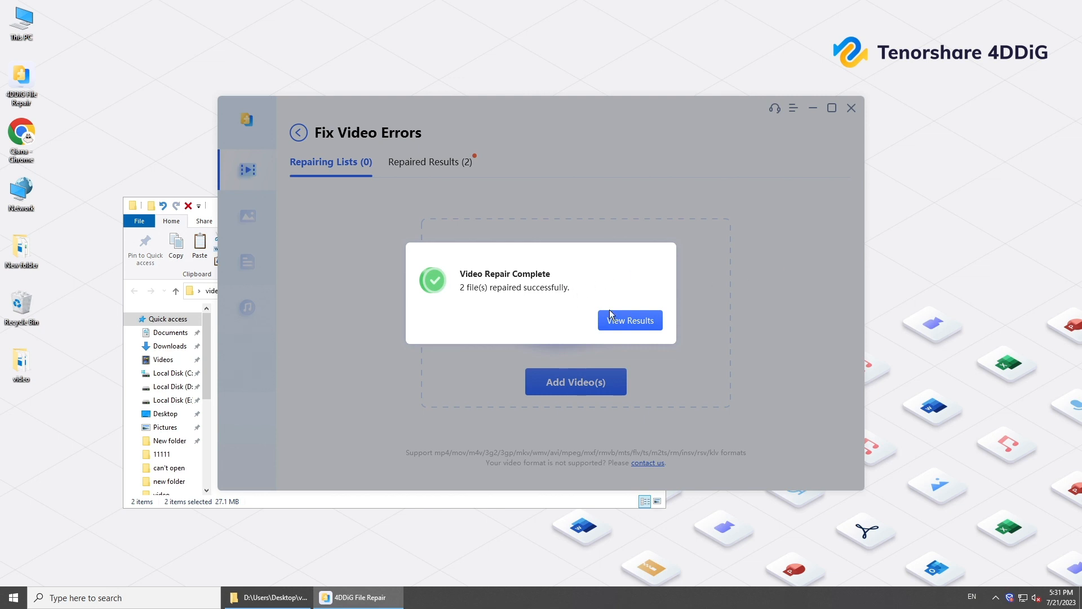
Step: View the repair results and play the repaired clock_2.mov preview
click(629, 319)
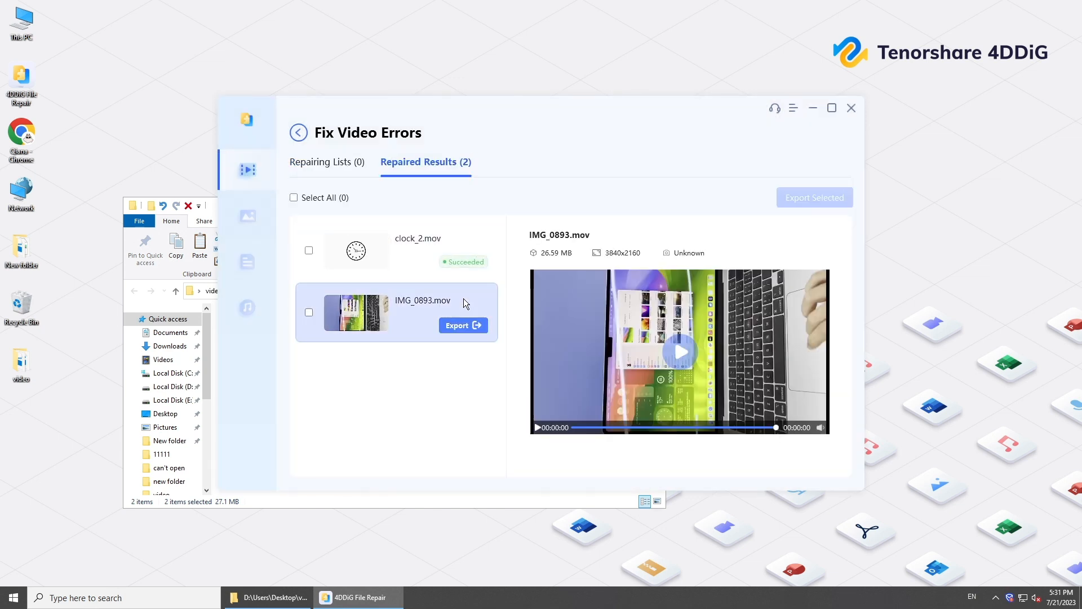
click(417, 248)
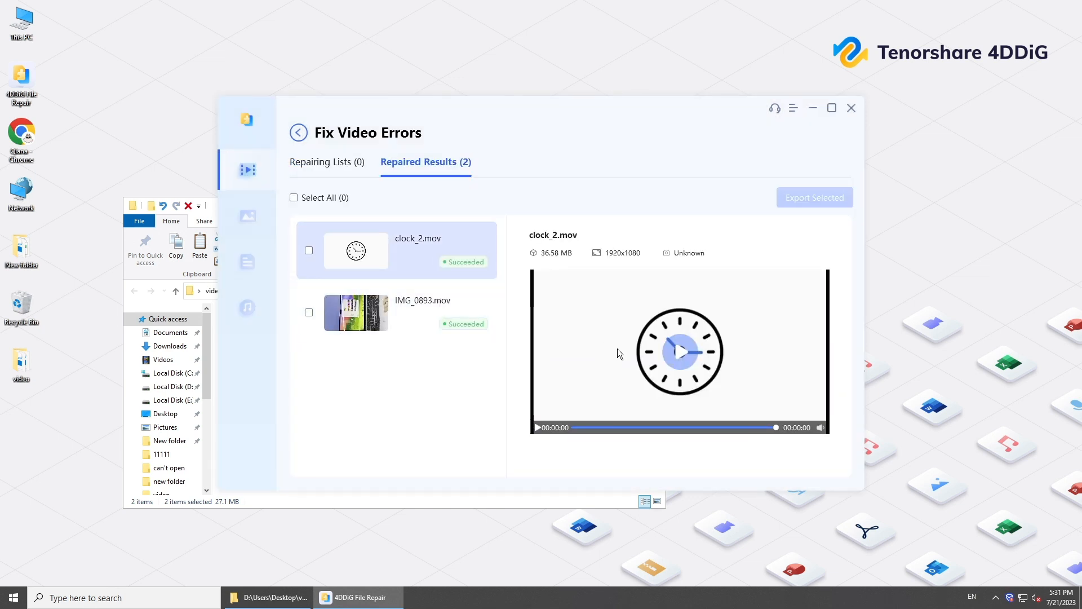
click(679, 352)
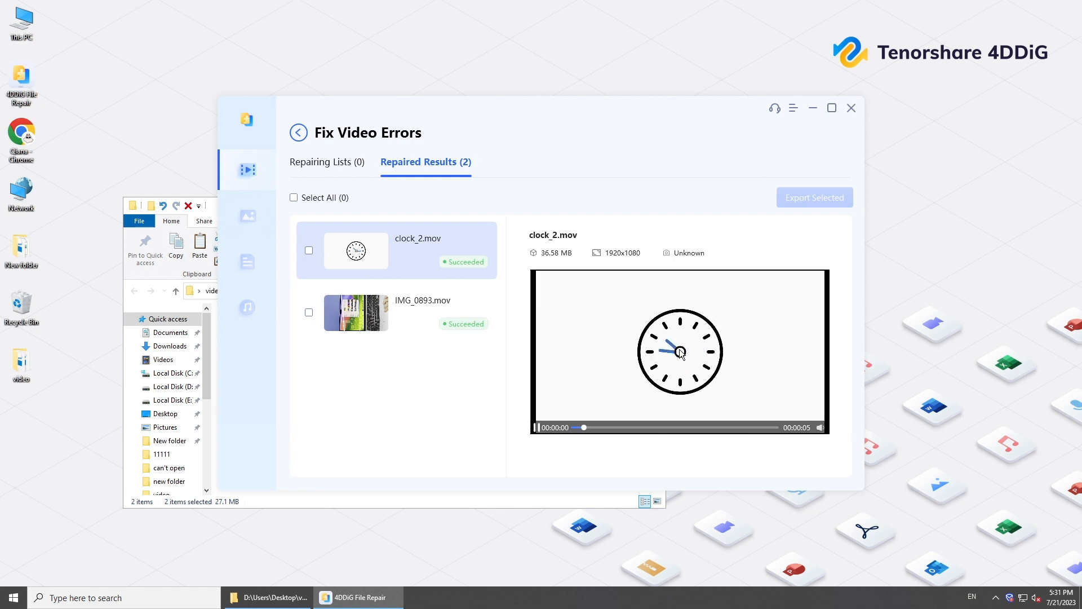
Step: Select all repaired videos and export them to This PC > Desktop > video
click(293, 198)
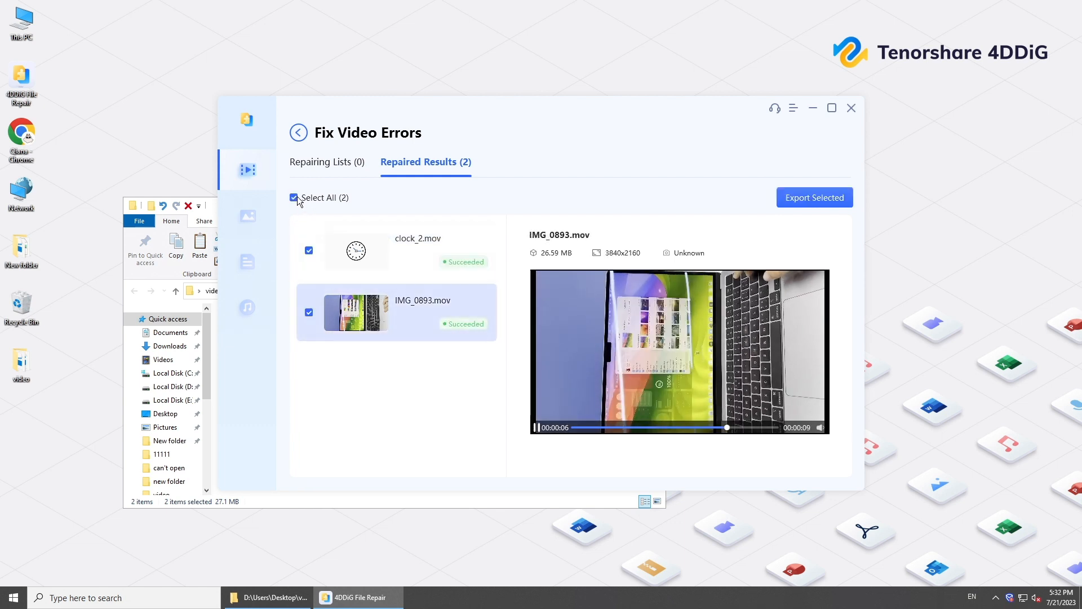
click(814, 197)
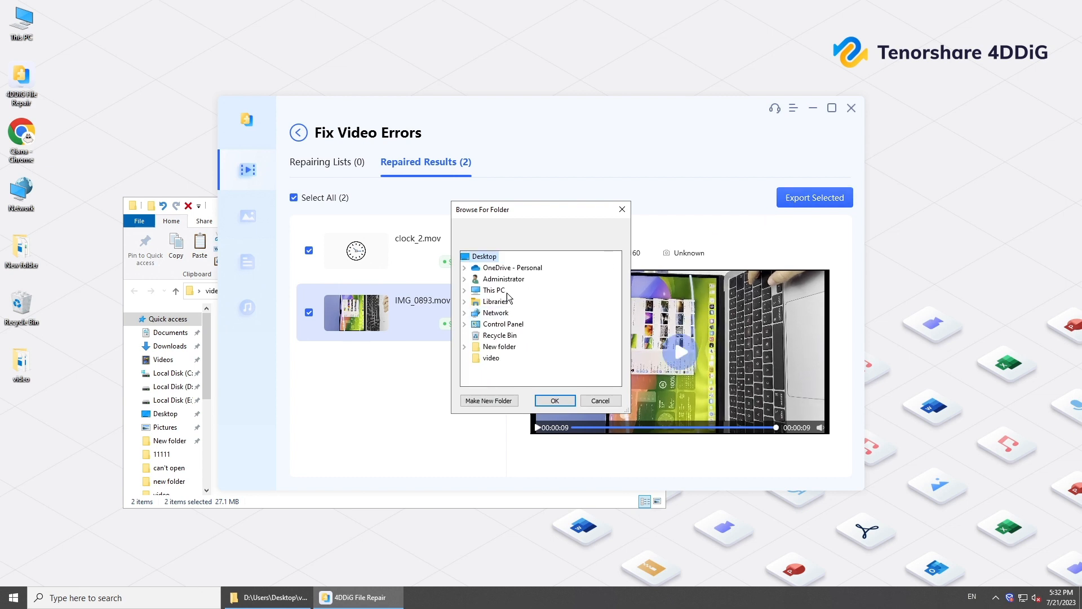
click(494, 290)
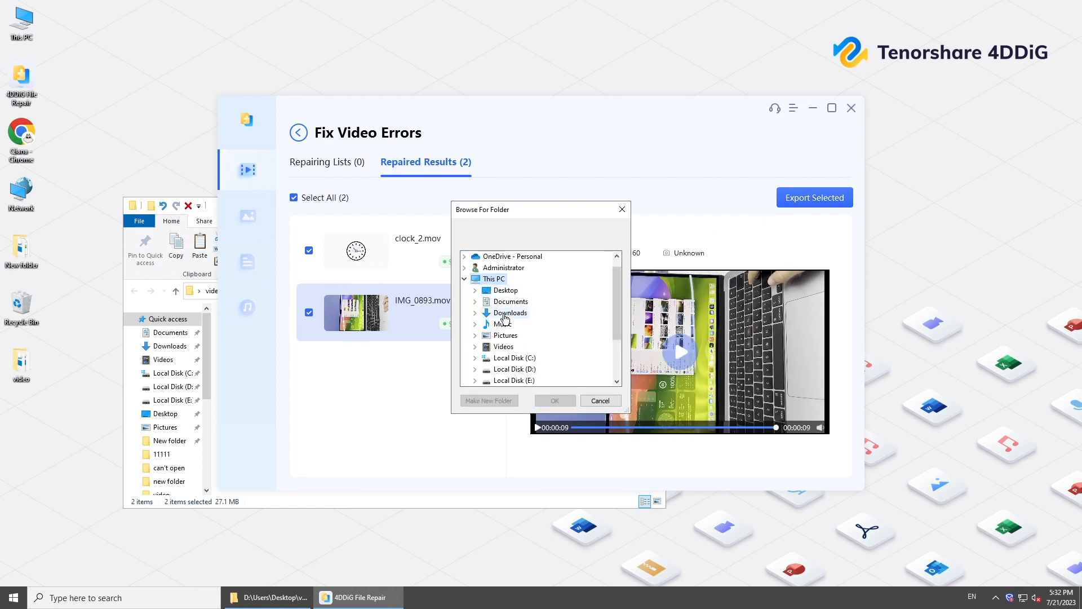
click(505, 289)
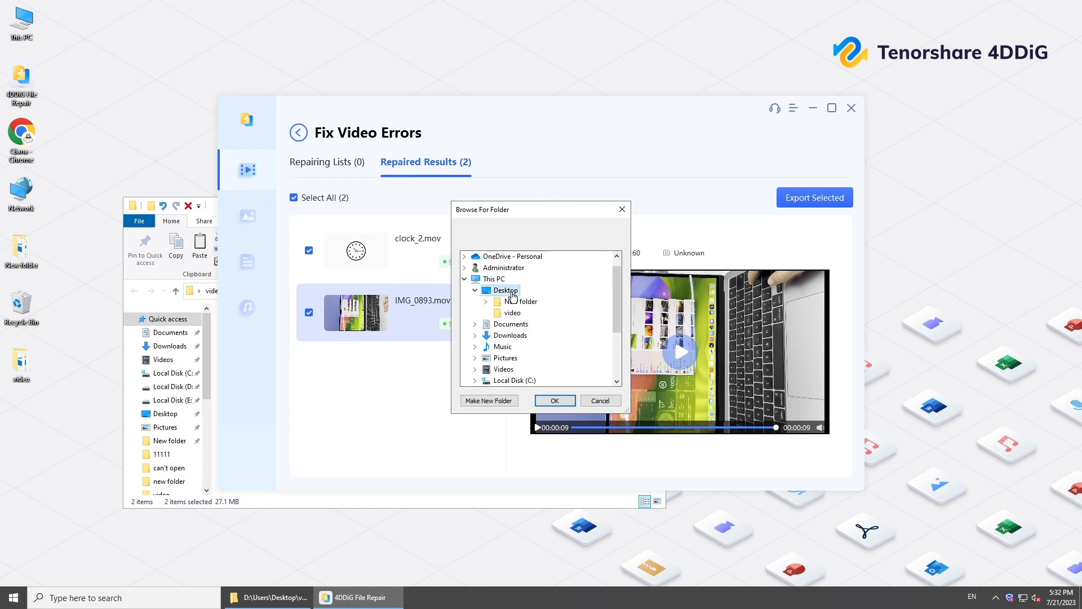
click(555, 401)
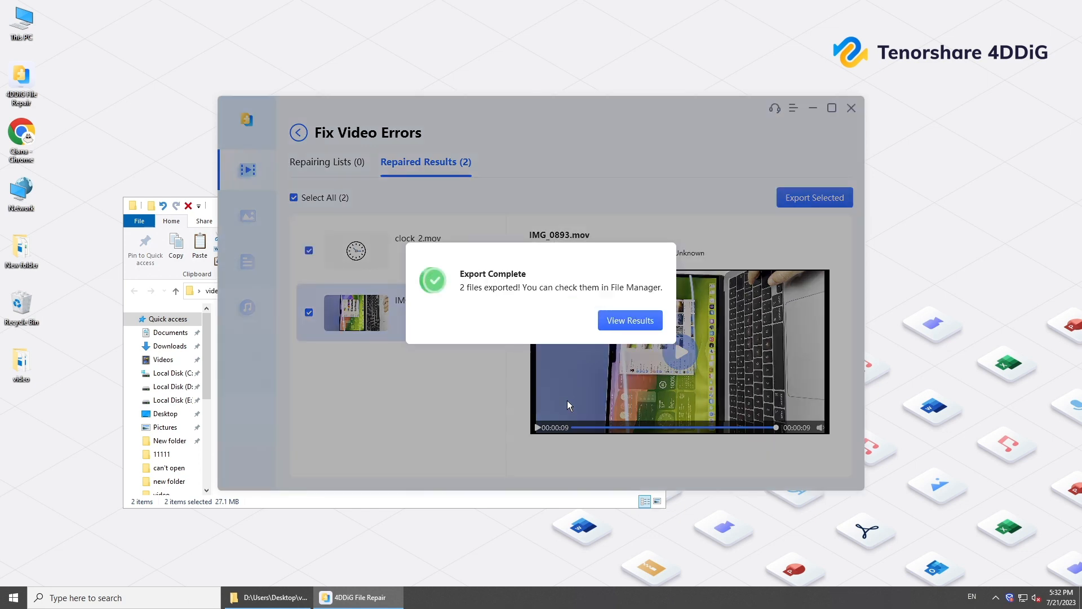
Step: Show the exported files and open IMG_0893_repaired.mov with VLC media player
click(629, 319)
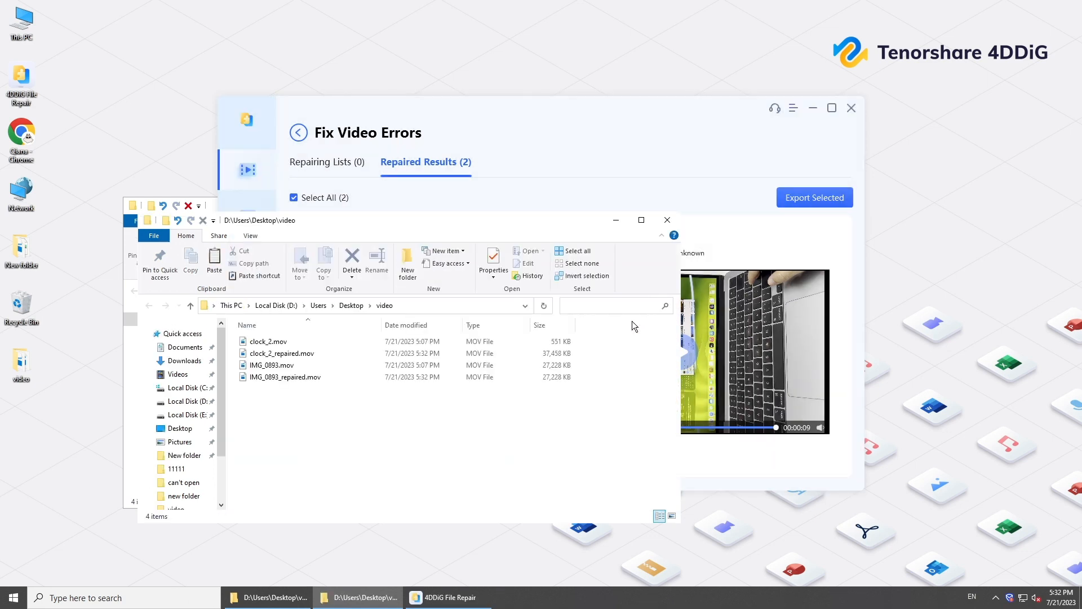
right_click(287, 377)
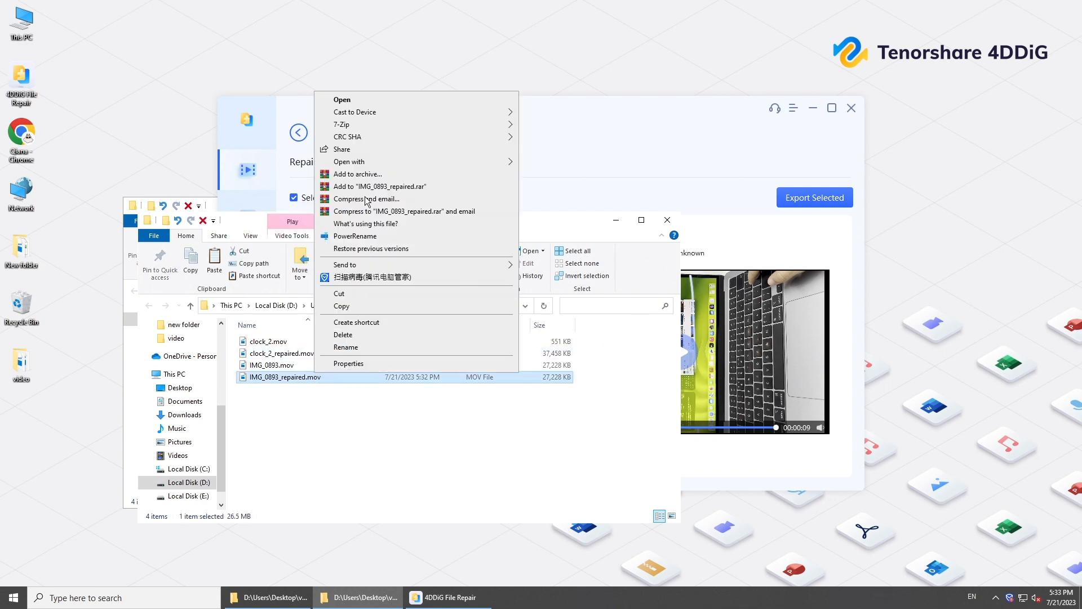
click(341, 99)
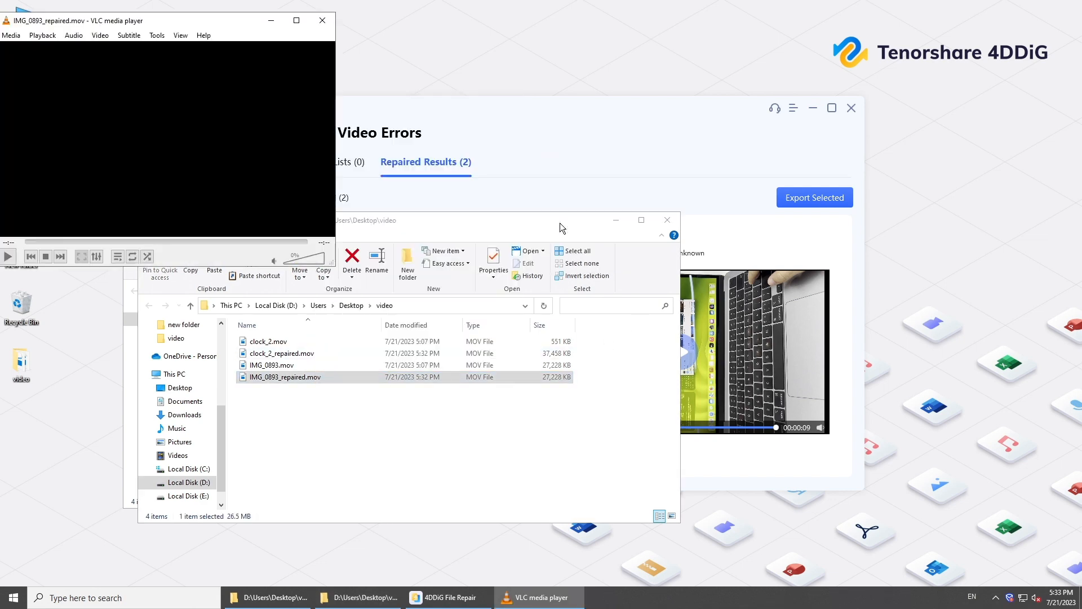